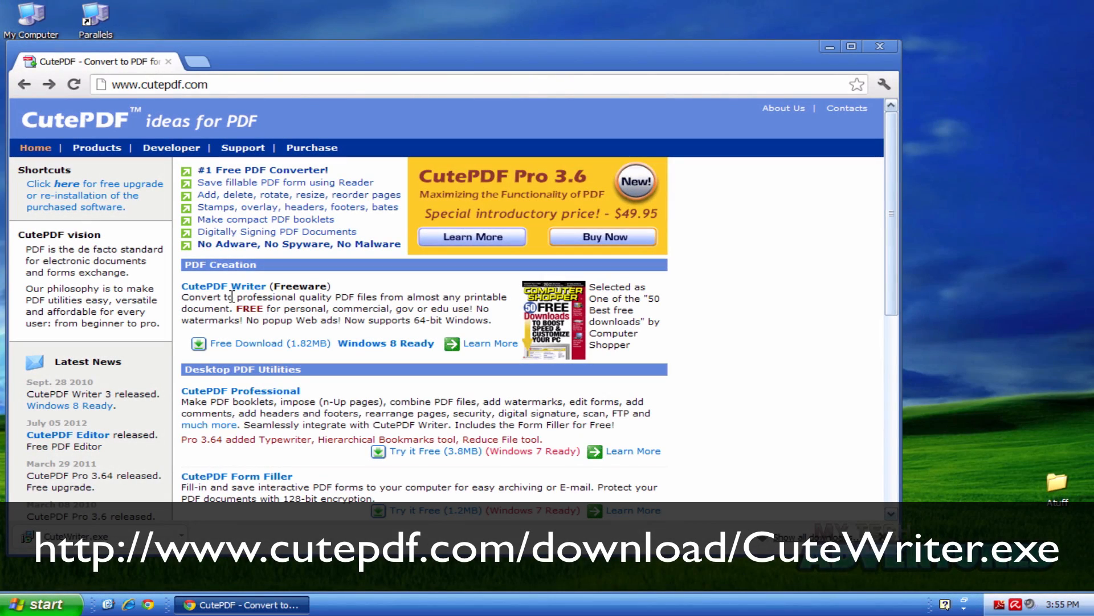
- Download both installers, install GPL Ghostscript 8.15, and launch the CuteWriter.exe installer
click(223, 285)
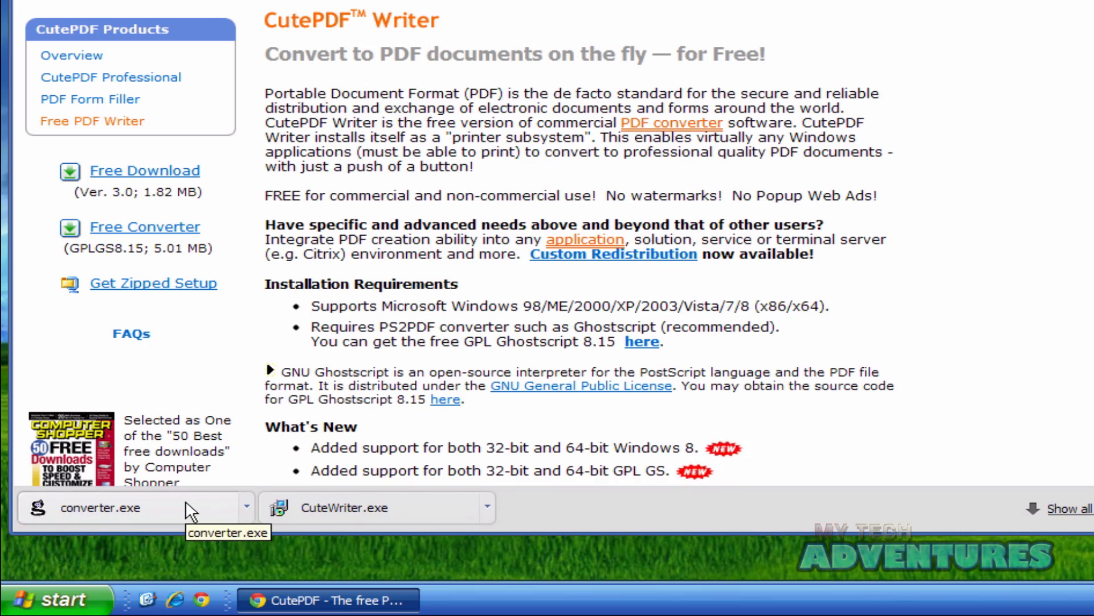
click(100, 507)
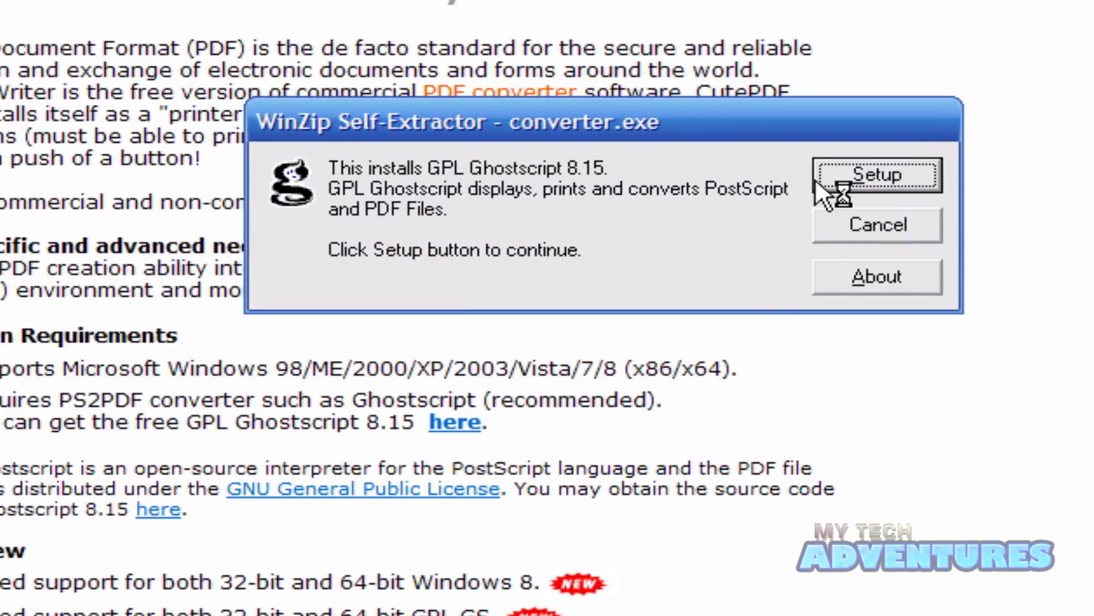
click(878, 176)
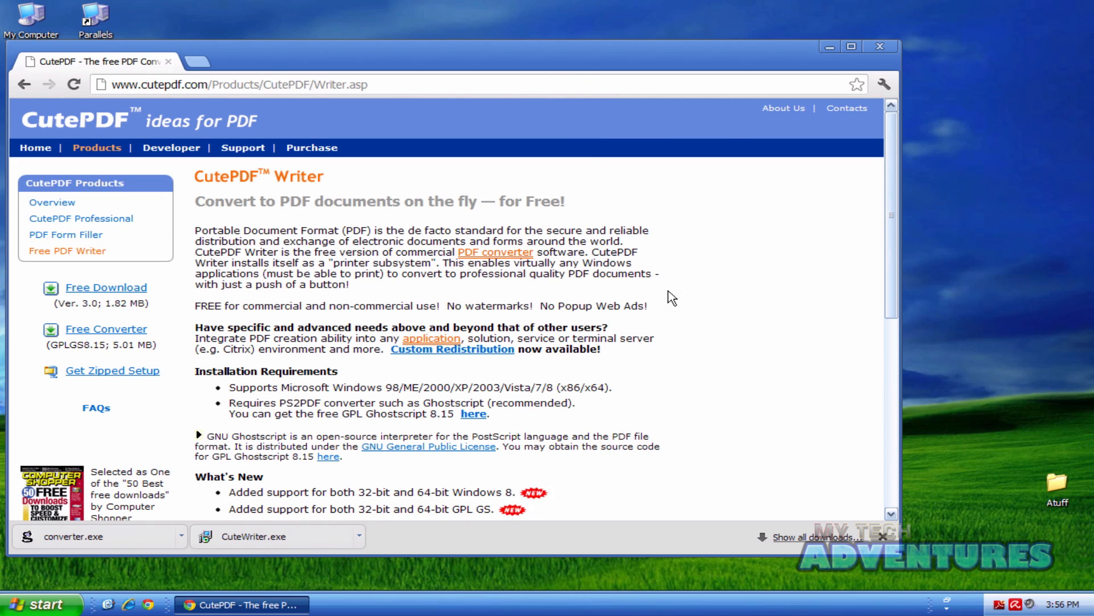
click(273, 536)
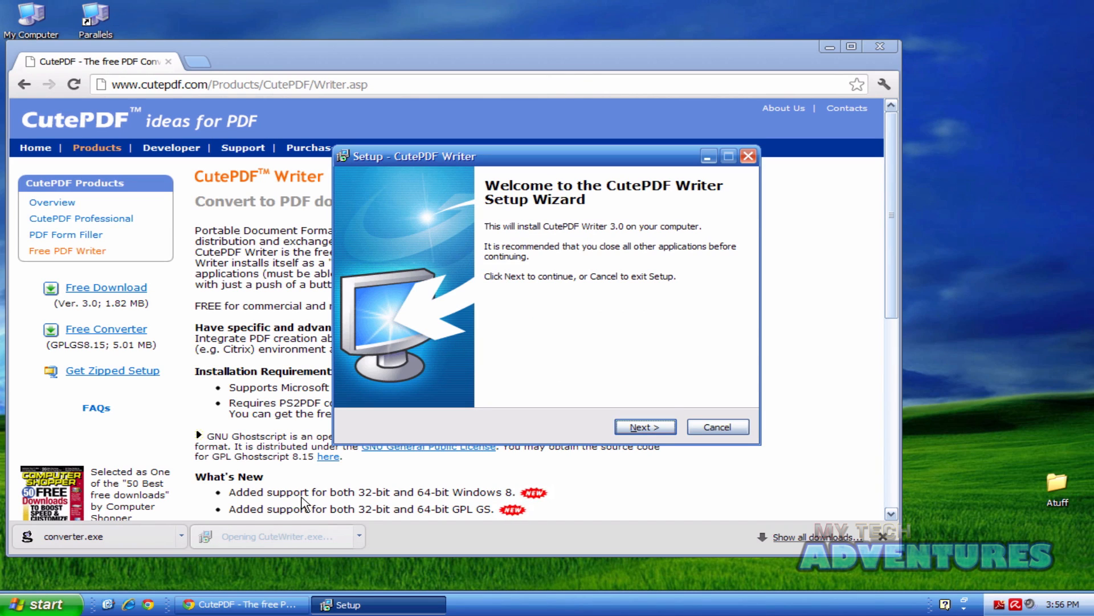
- Step through the wizard and install CutePDF Writer 3.0
click(645, 426)
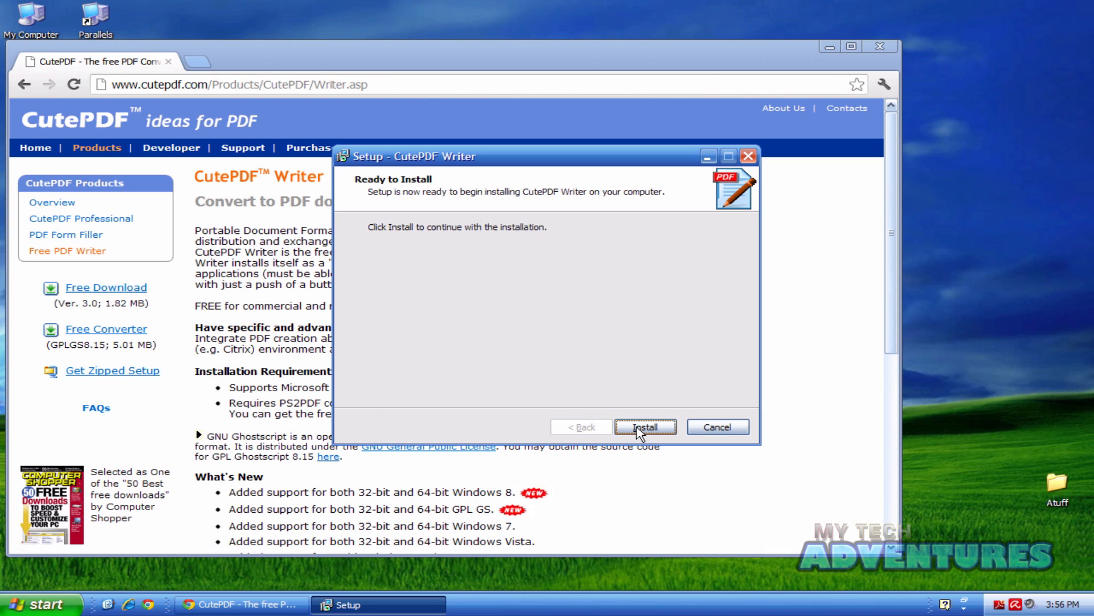
click(645, 426)
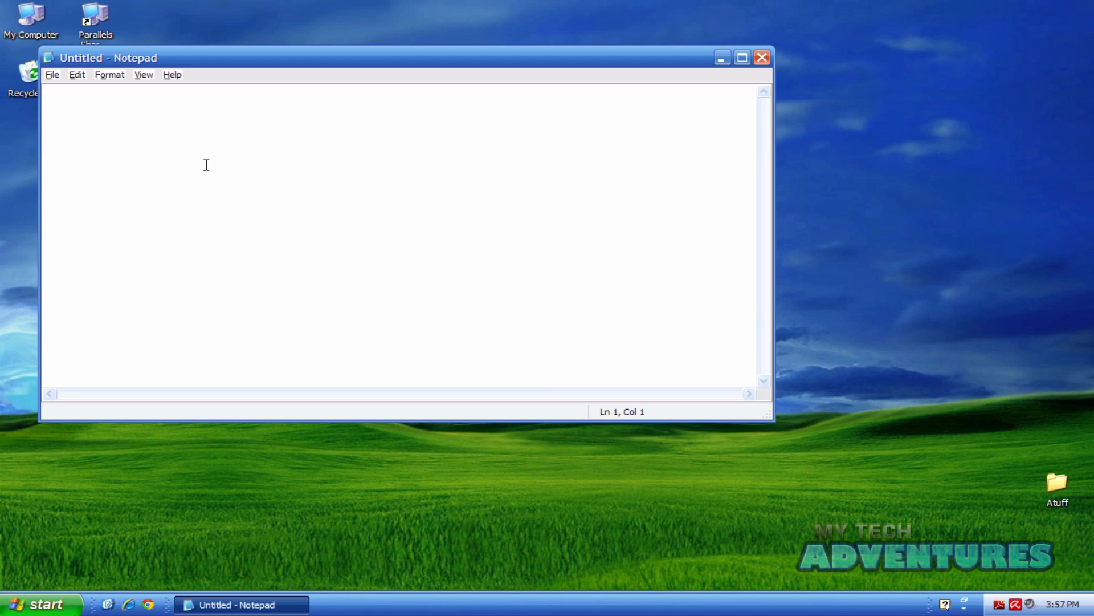
- Write 'Hello world!' in the new Notepad note
text(Hel)
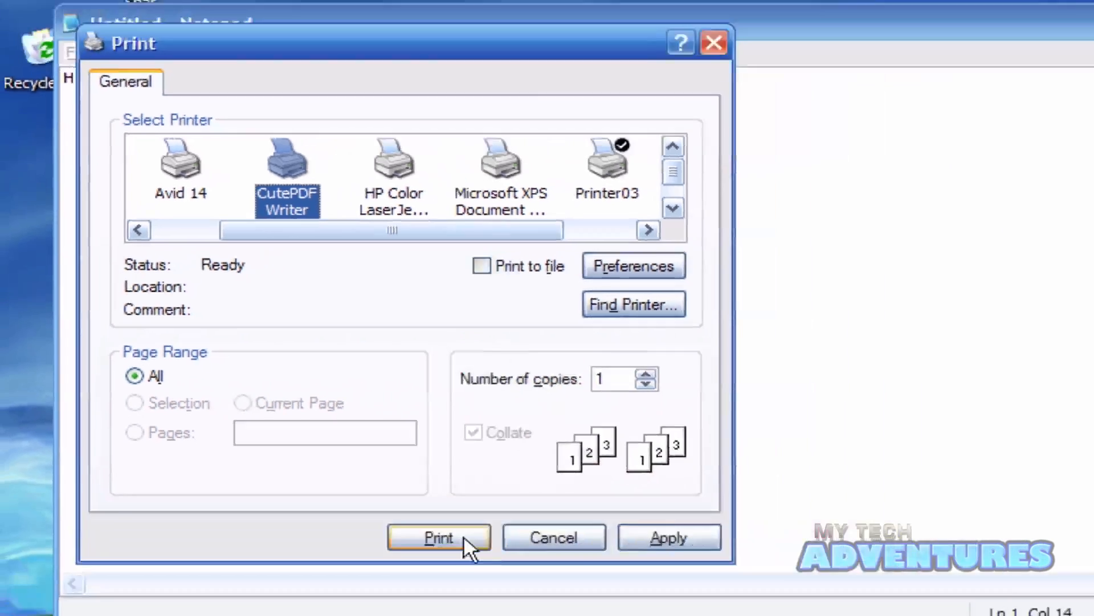
- Print to CutePDF Writer, save as 'Hello World' PDF on the desktop, and close Notepad
click(439, 538)
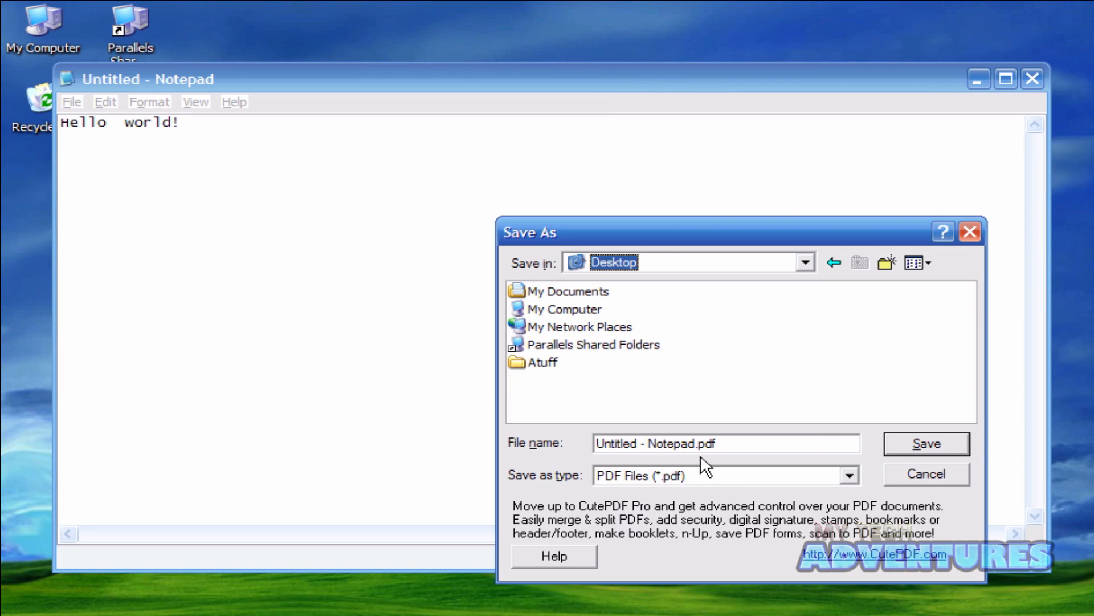
text(Hello Wo)
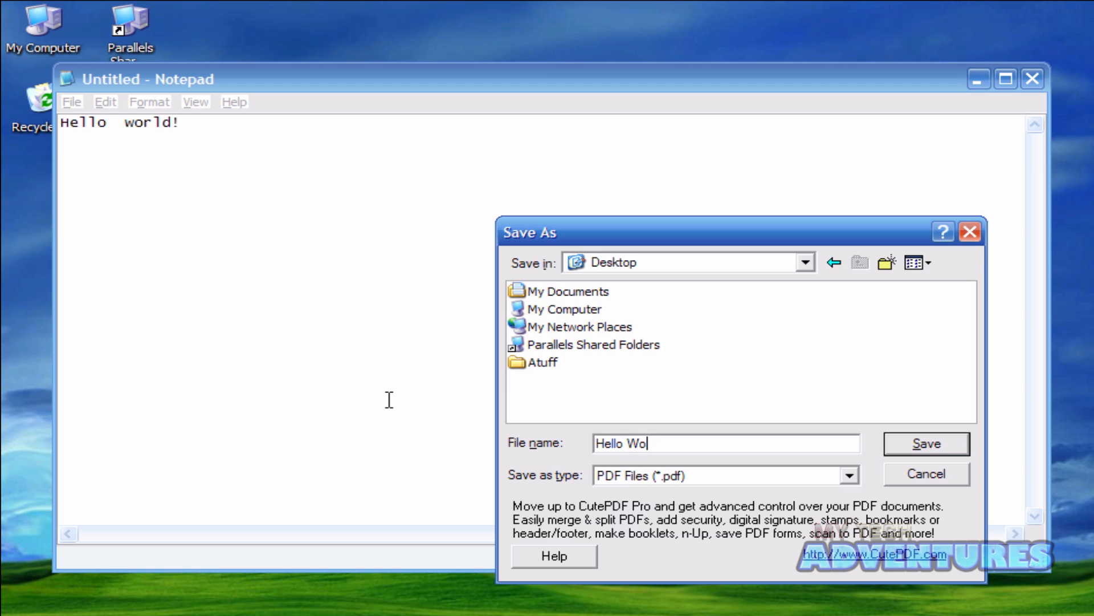
click(926, 474)
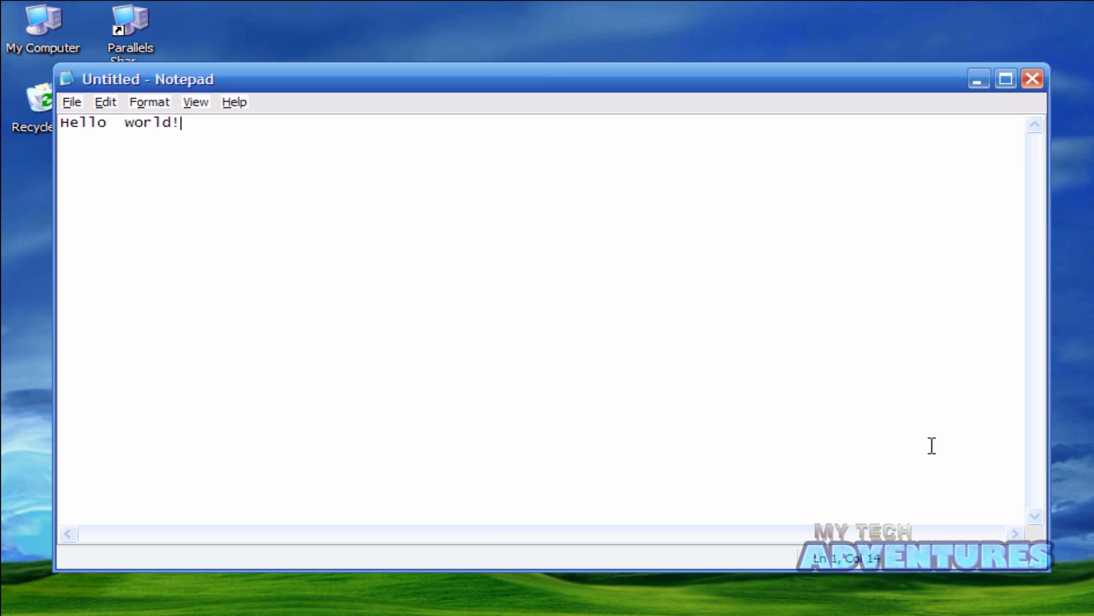
click(1030, 80)
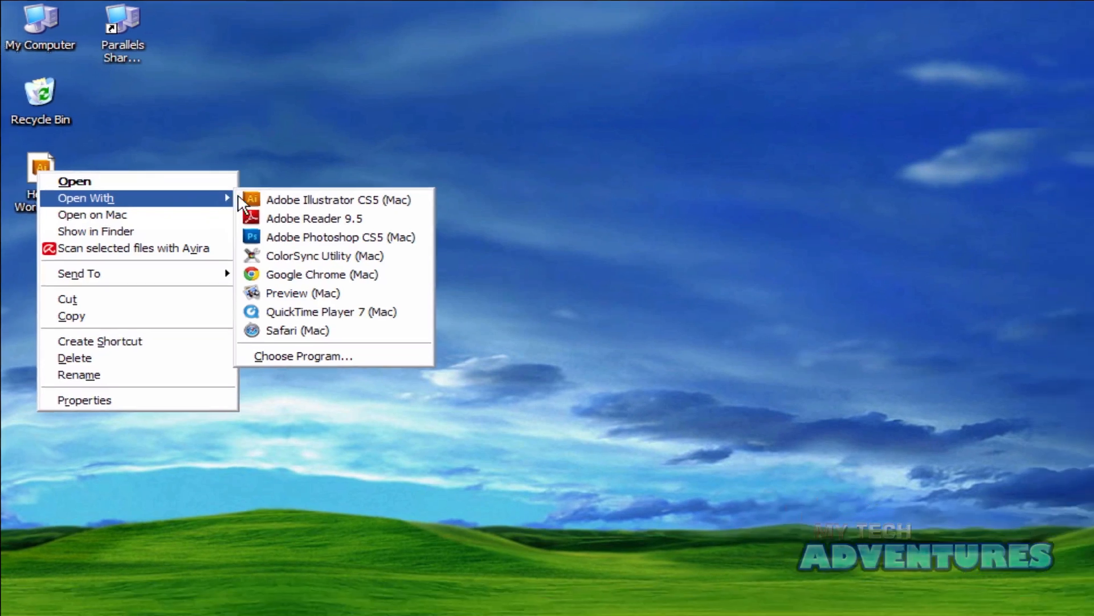
- Open Hello World.pdf with Adobe Reader 9.5 to view 'Hello world!'
click(313, 218)
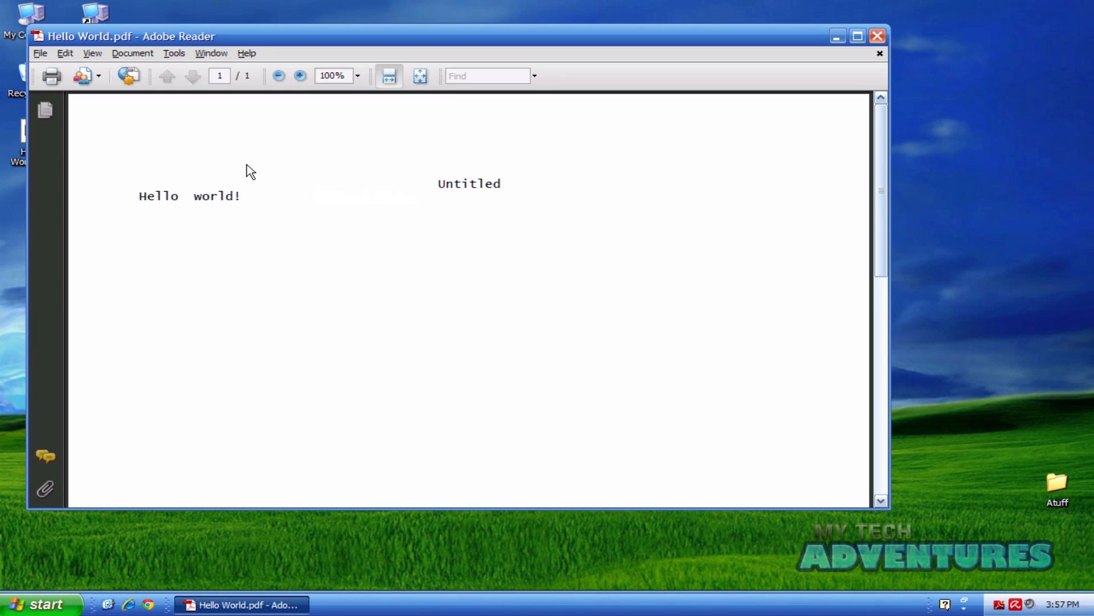
mouse_move(268, 274)
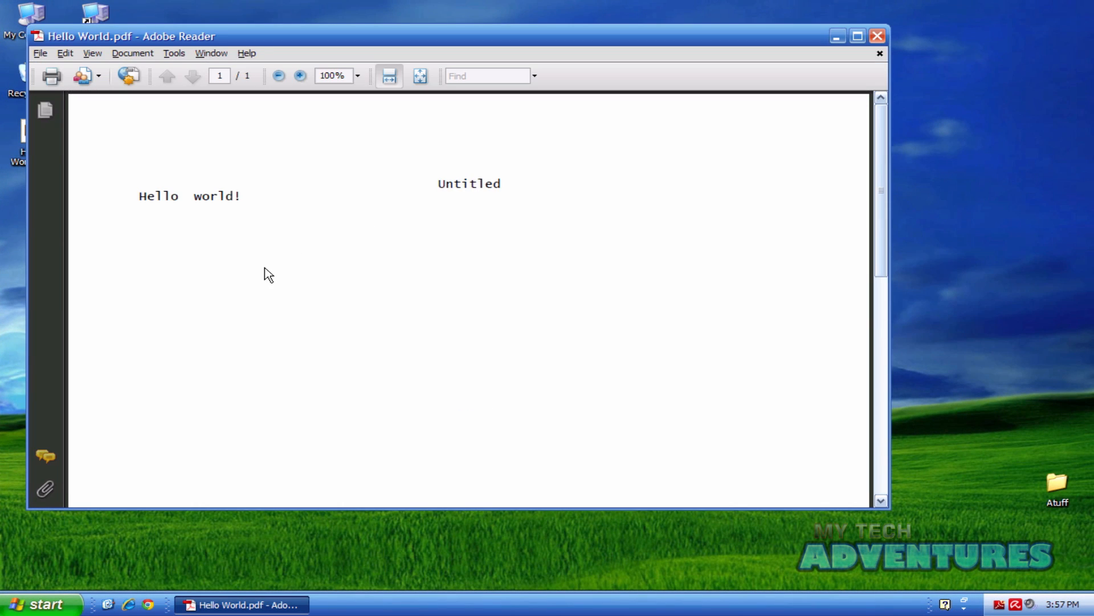